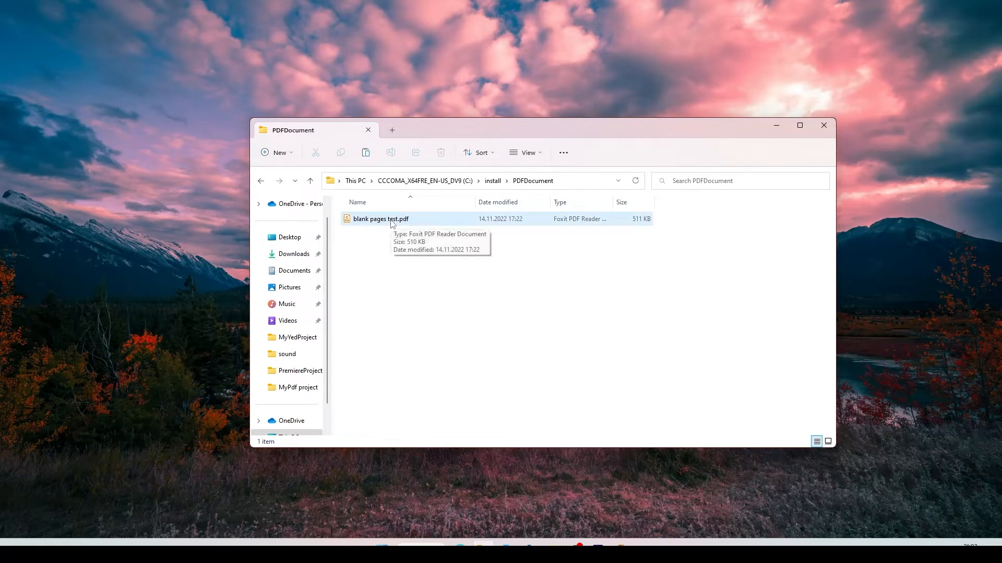
- Open blank pages test.pdf in Foxit and look through its pages, including a blank one
double_click(382, 219)
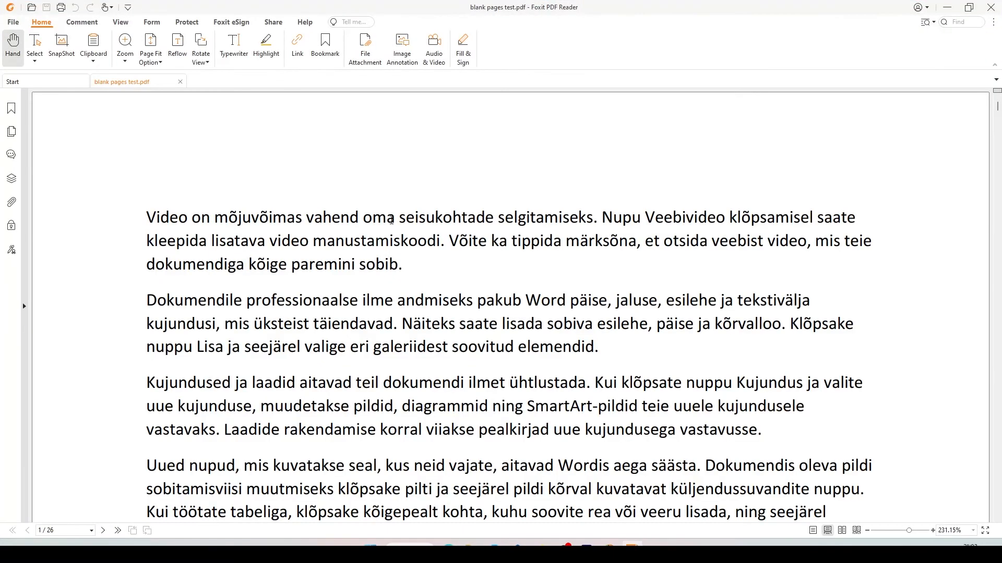
mouse_move(668, 252)
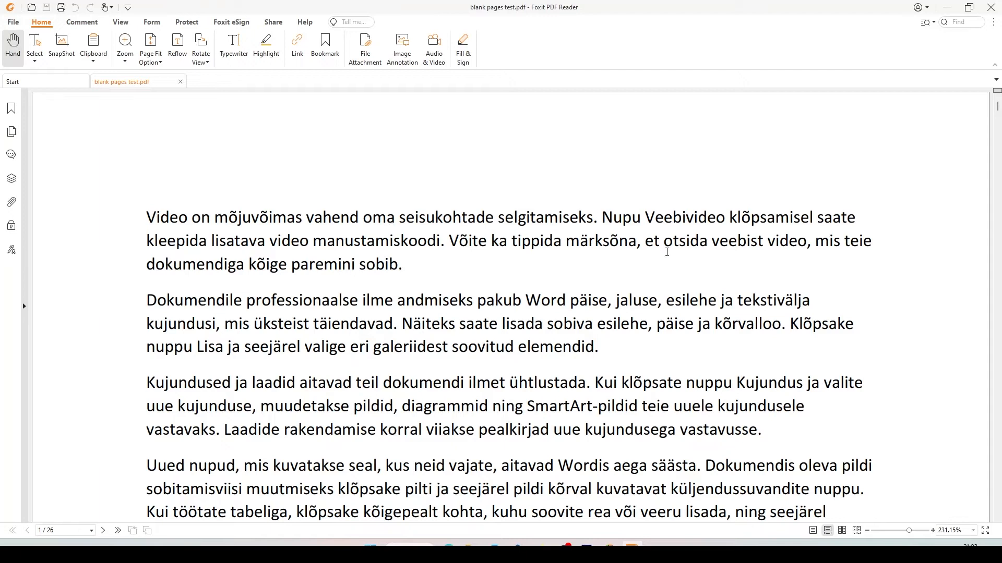
scroll("up", 3)
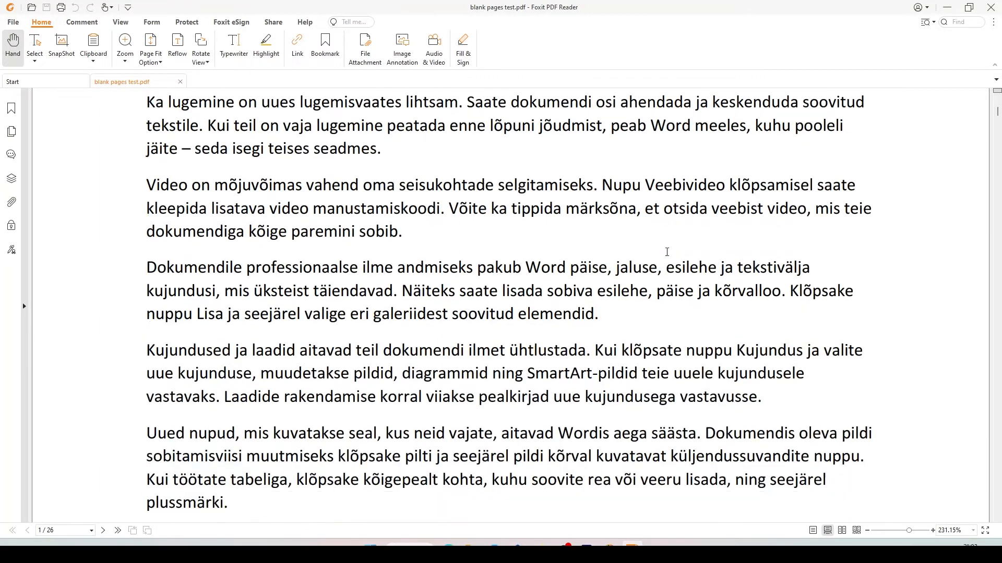
scroll("down", 3)
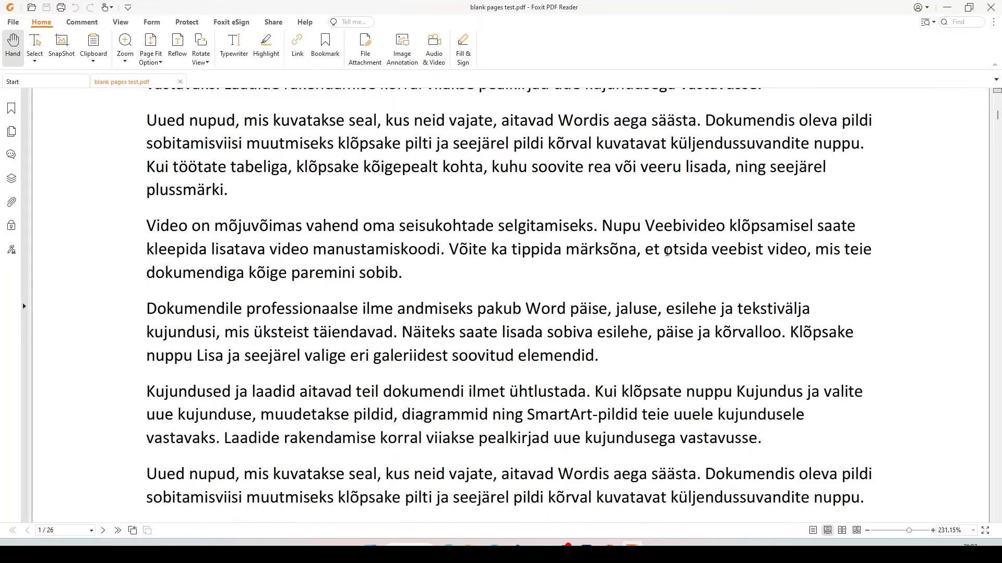
scroll("down", 3)
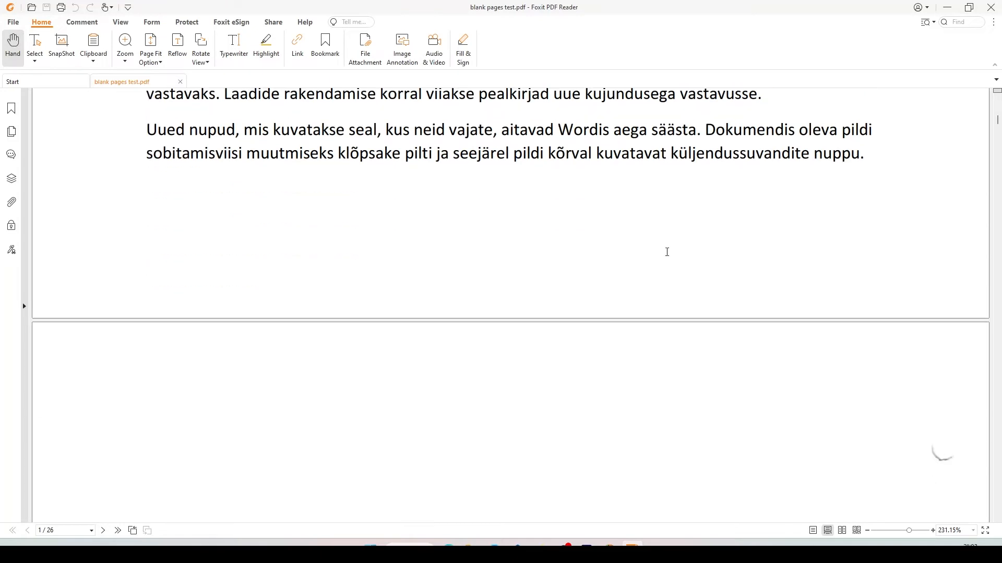
scroll("down", 3)
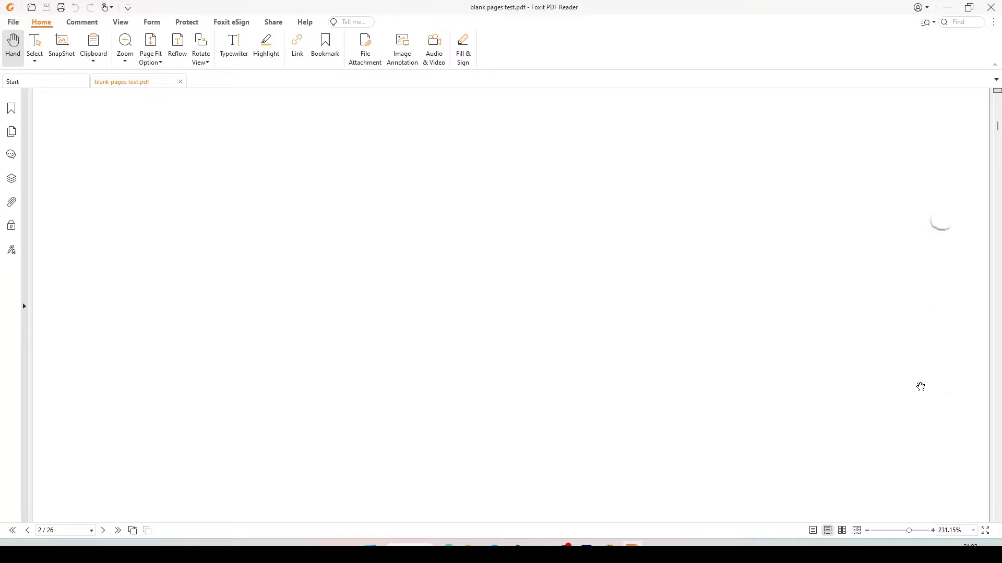
mouse_move(582, 385)
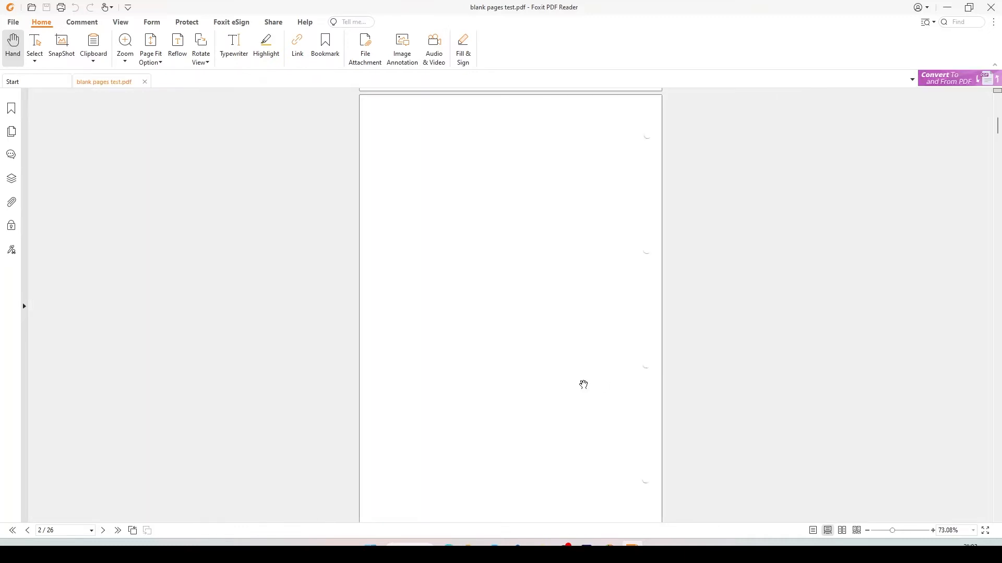
scroll("down", 3)
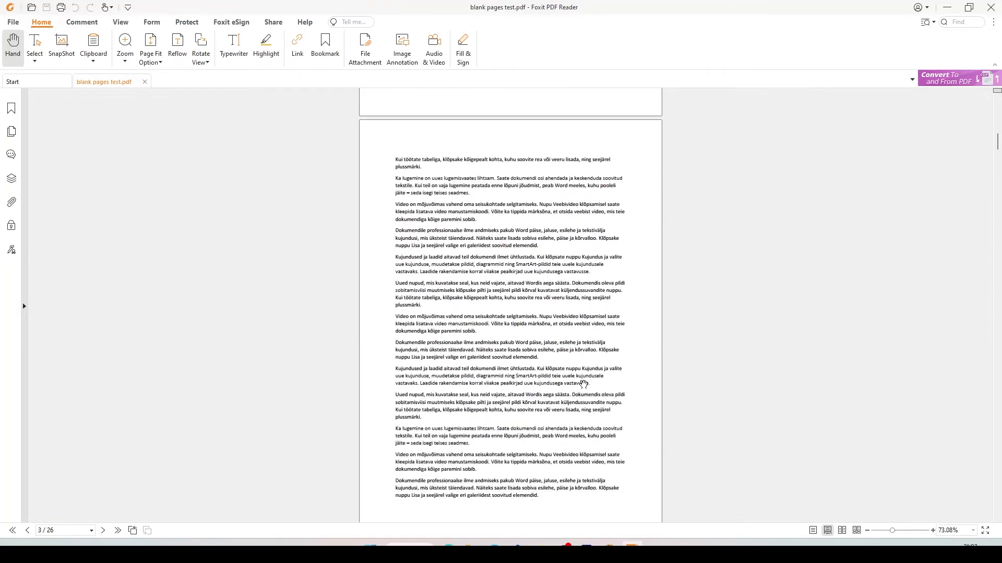
scroll("down", 3)
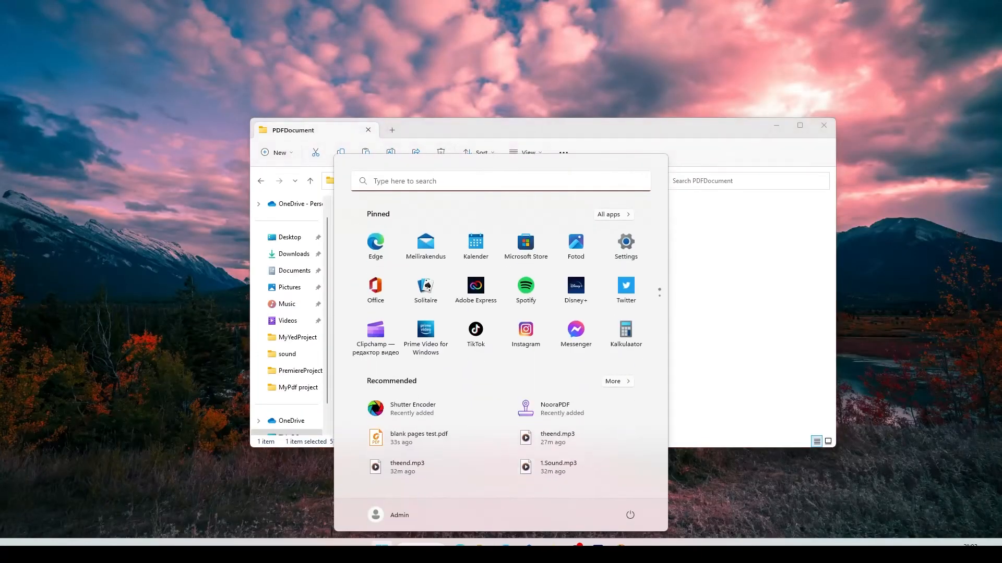
- Launch NooraPDF from Start search so its Watermarks Tool window appears
type("notepad++")
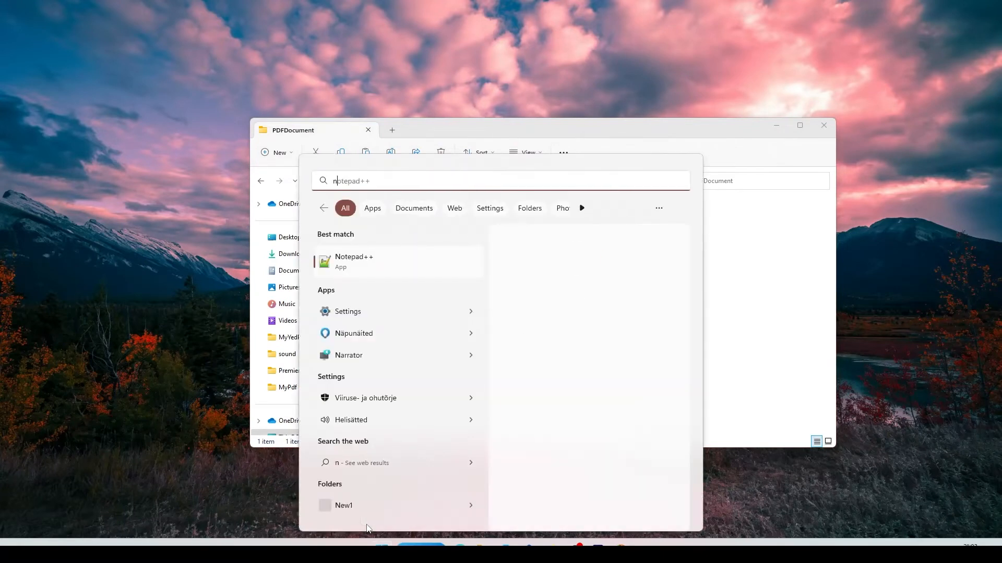
type("nooraPDF")
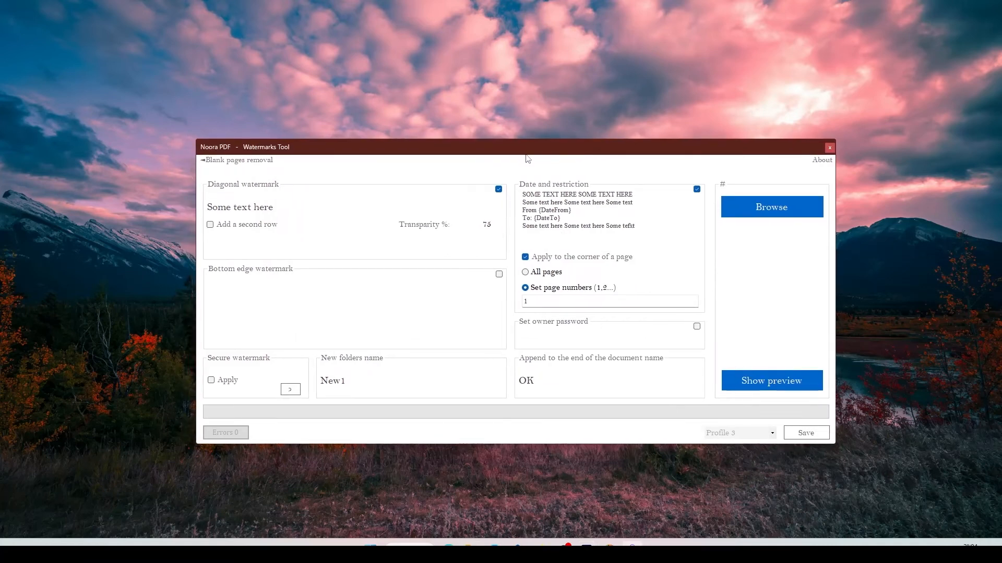
mouse_move(756, 381)
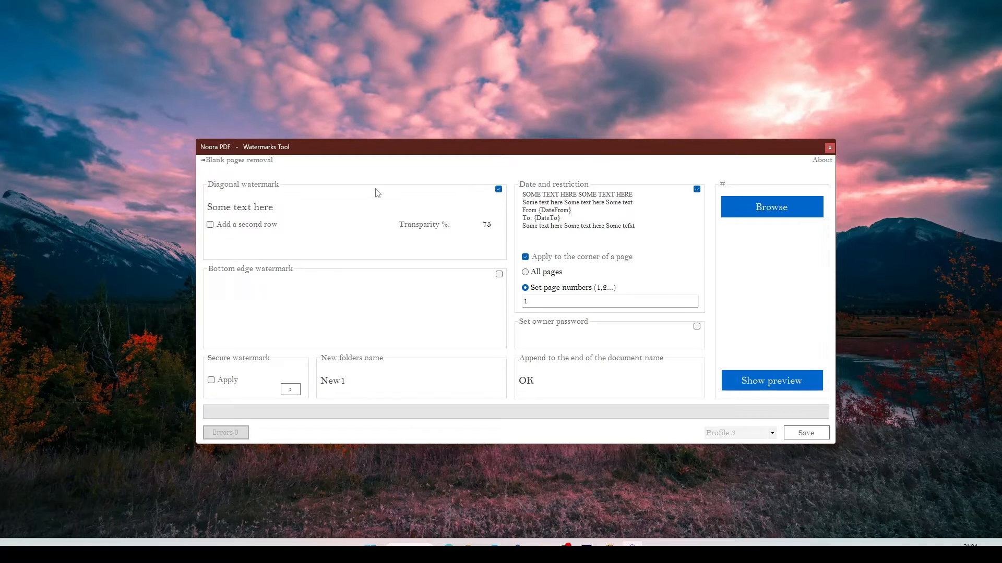
mouse_move(242, 167)
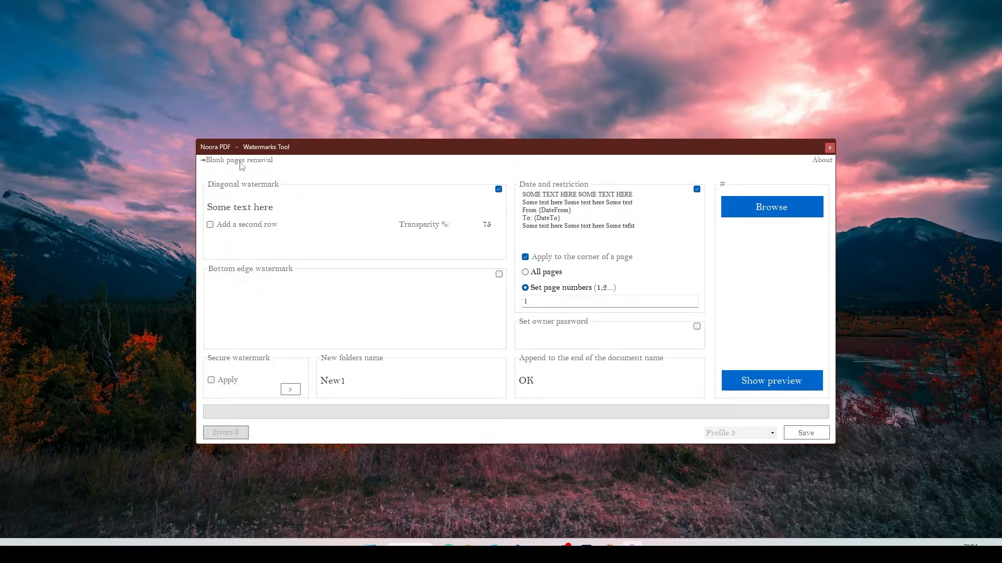
- Switch to the blank page removal tool with folder DoneRemoving, suffix OK and preview on
left_click(238, 161)
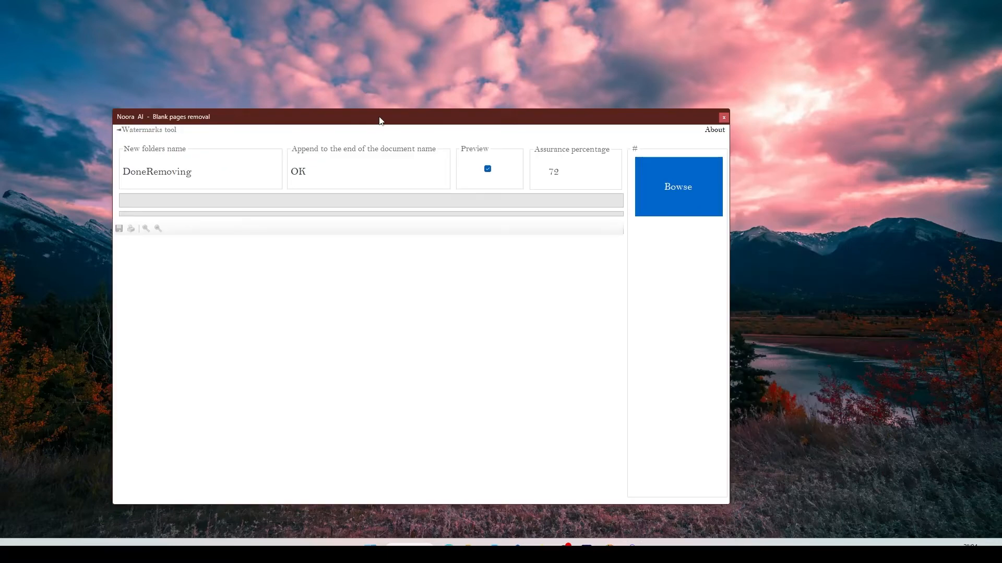
left_click_drag(379, 117, 403, 118)
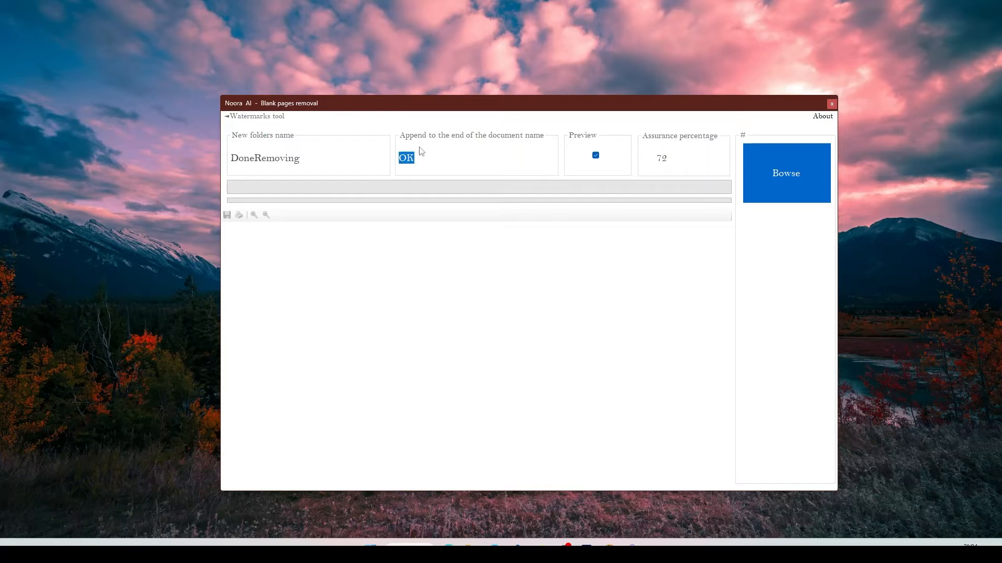
mouse_move(438, 157)
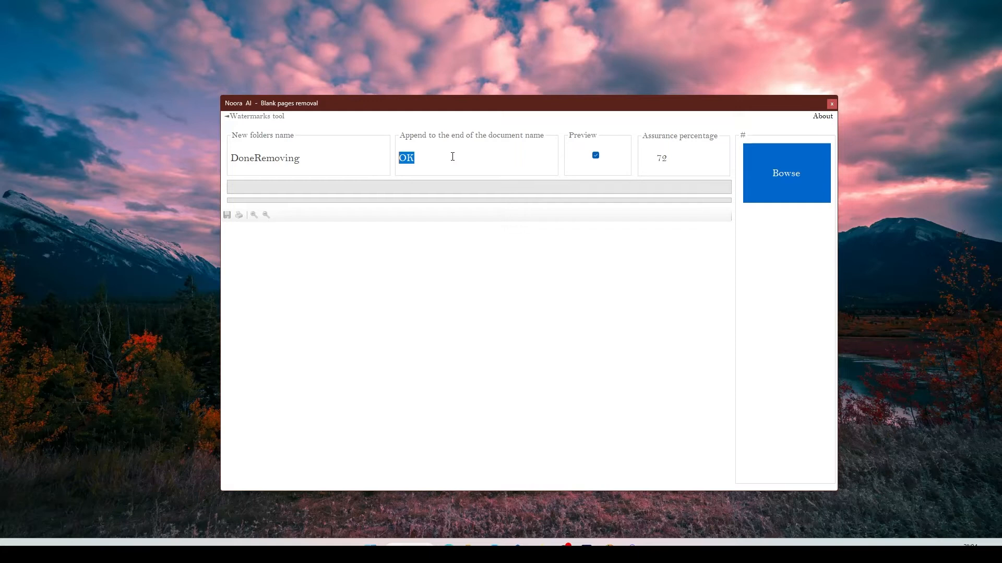
left_click(595, 154)
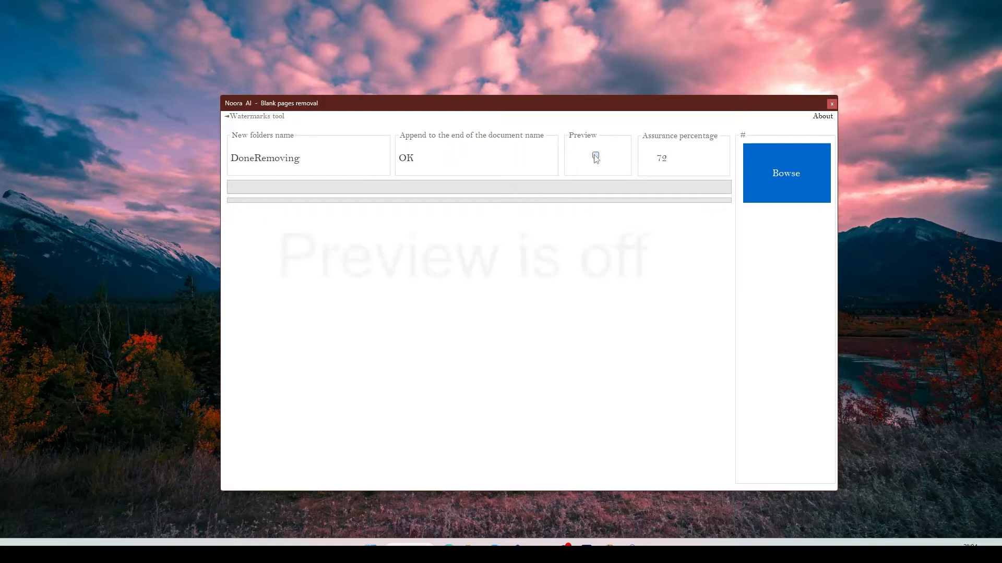
left_click(595, 157)
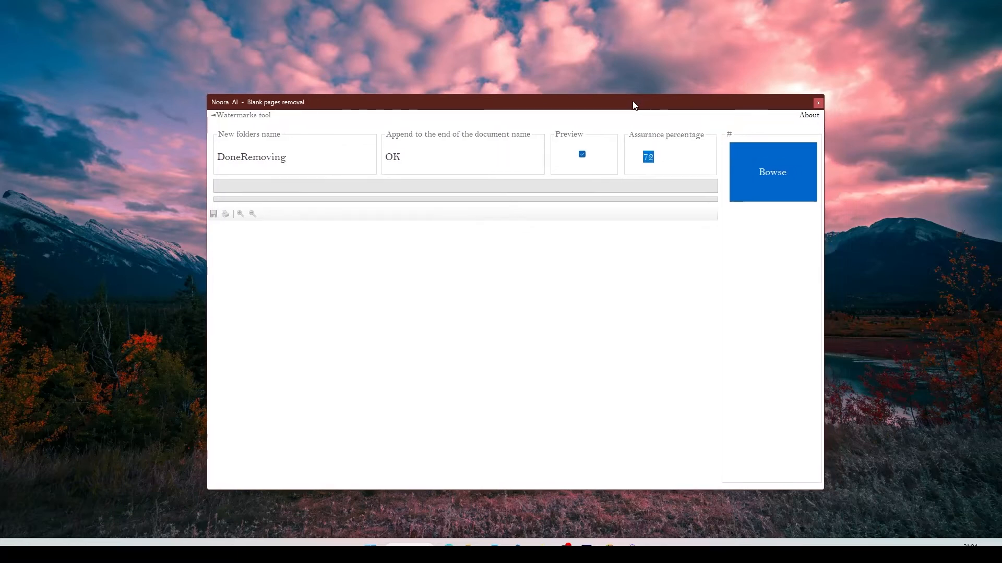
mouse_move(648, 157)
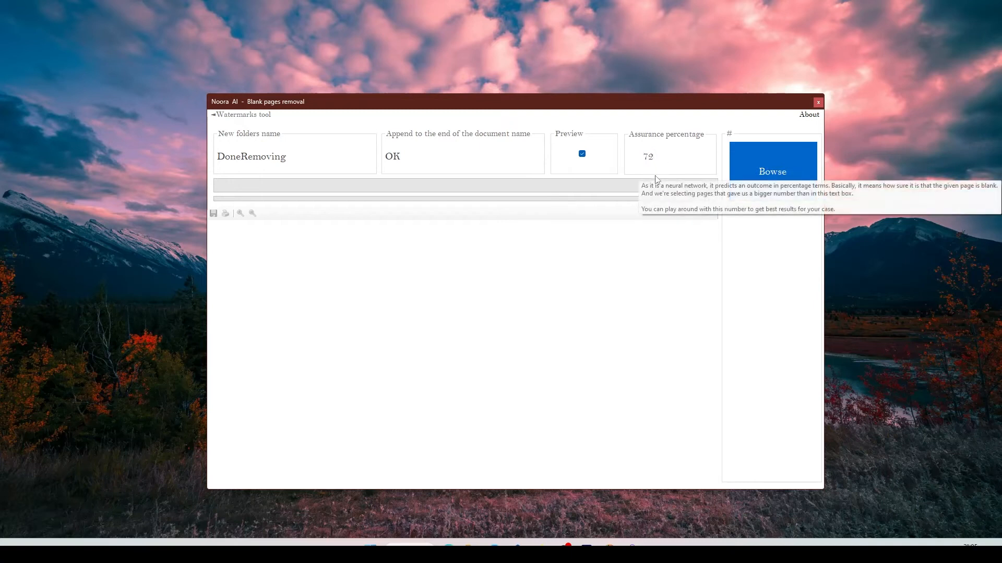
- With assurance at 72%, bring up the file picker to choose a PDF
left_click_drag(511, 102, 498, 100)
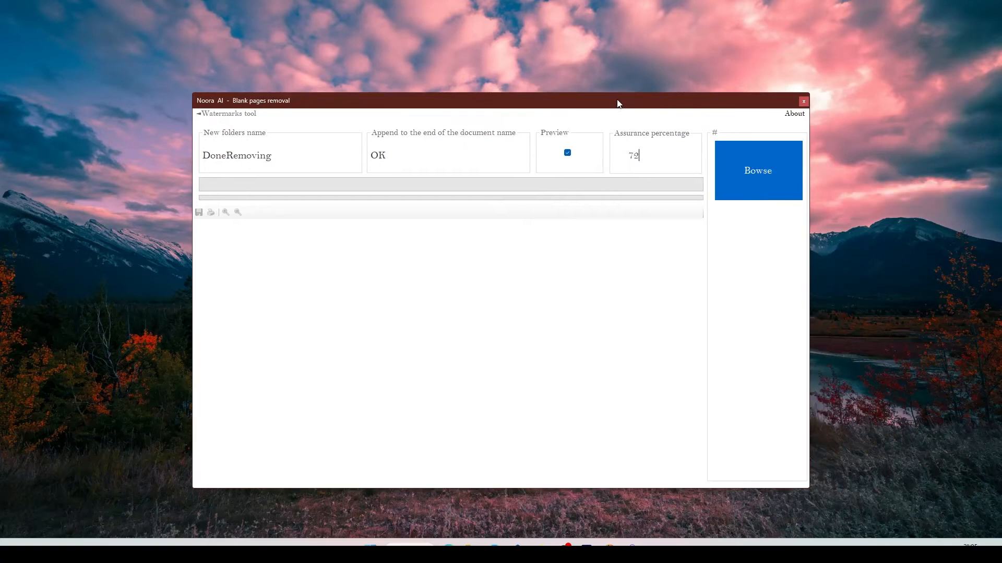
mouse_move(638, 154)
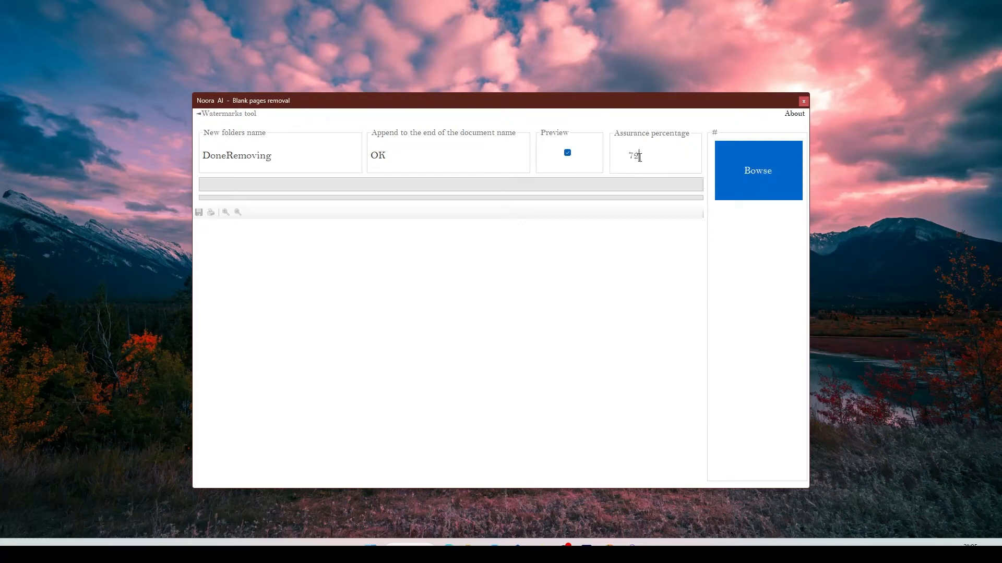
mouse_move(644, 156)
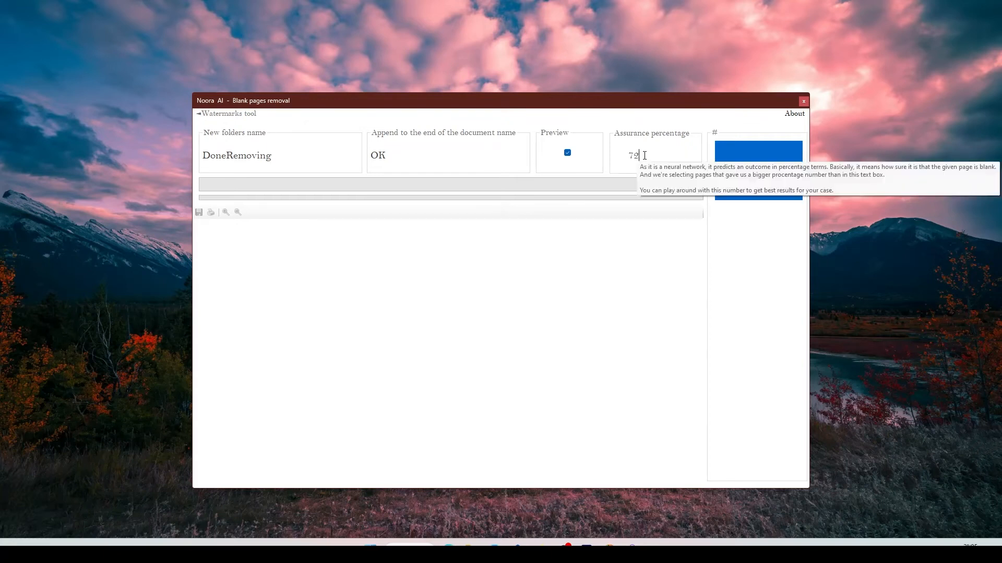
left_click(758, 171)
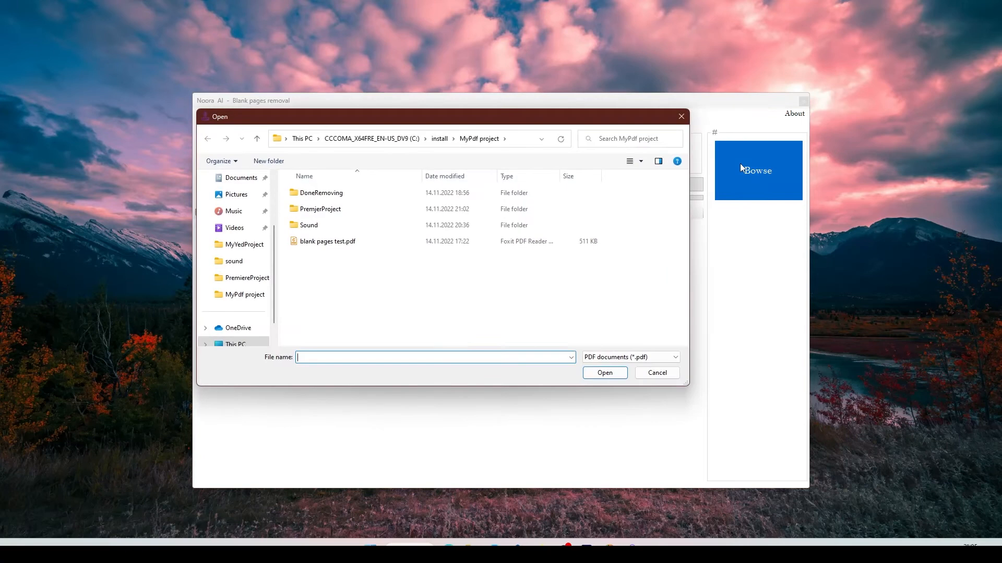
mouse_move(330, 242)
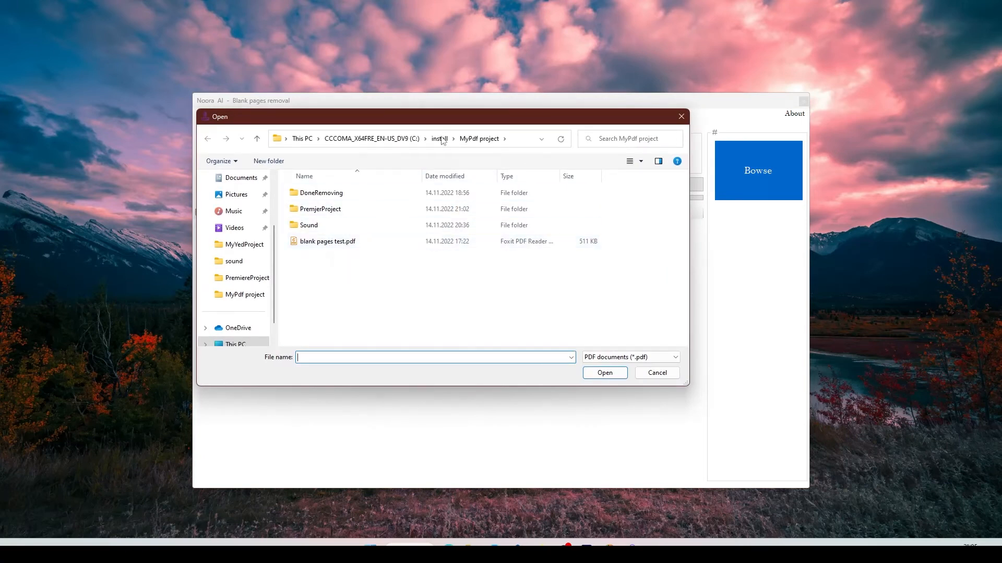
- Load blank pages test.pdf so Noora PDF finds 12 blank pages and previews page 26
left_click(438, 139)
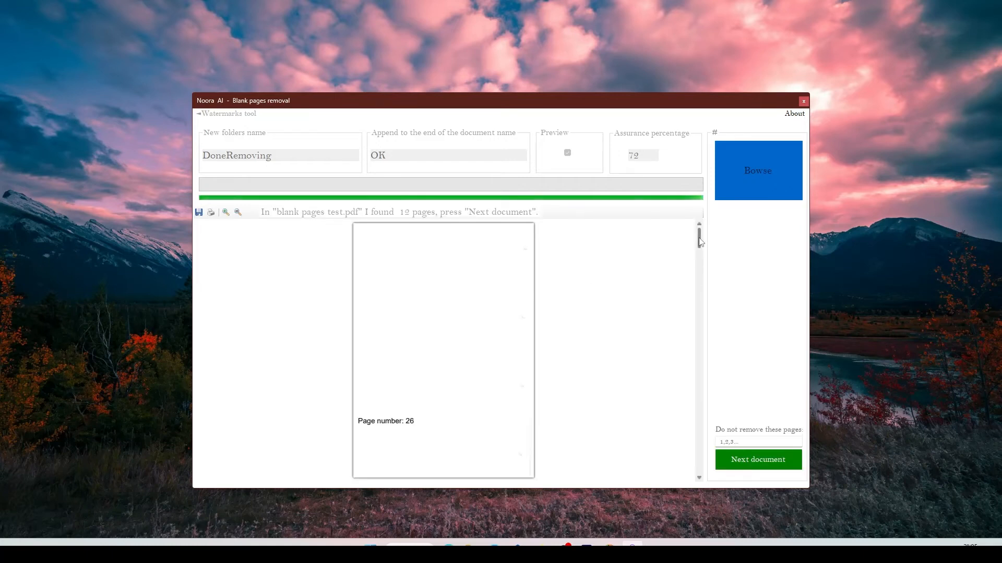
- Review the previewed blank pages, remove them, and open the DoneRemoving folder with blank pages test_OK.pdf
scroll("down", 3)
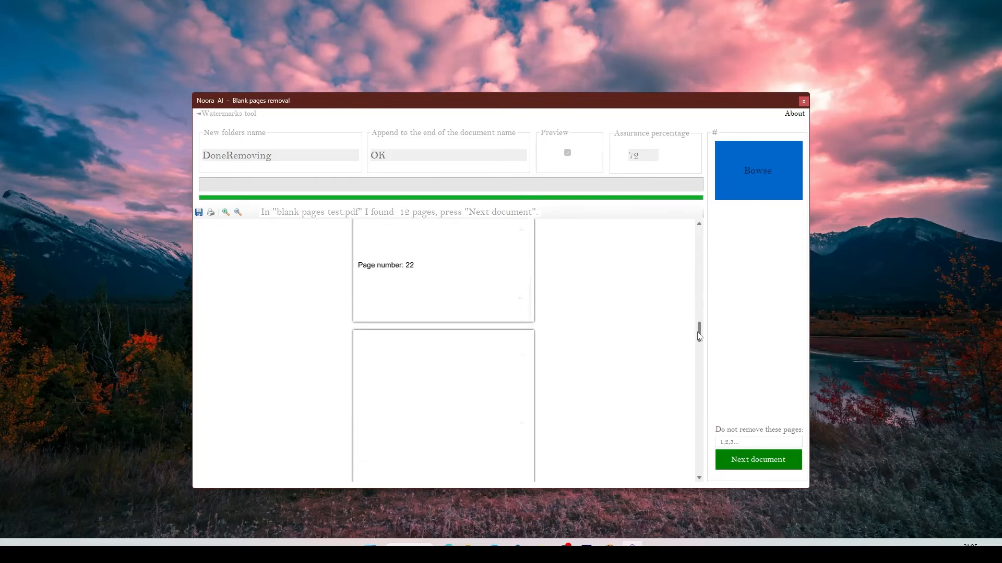
scroll("down", 3)
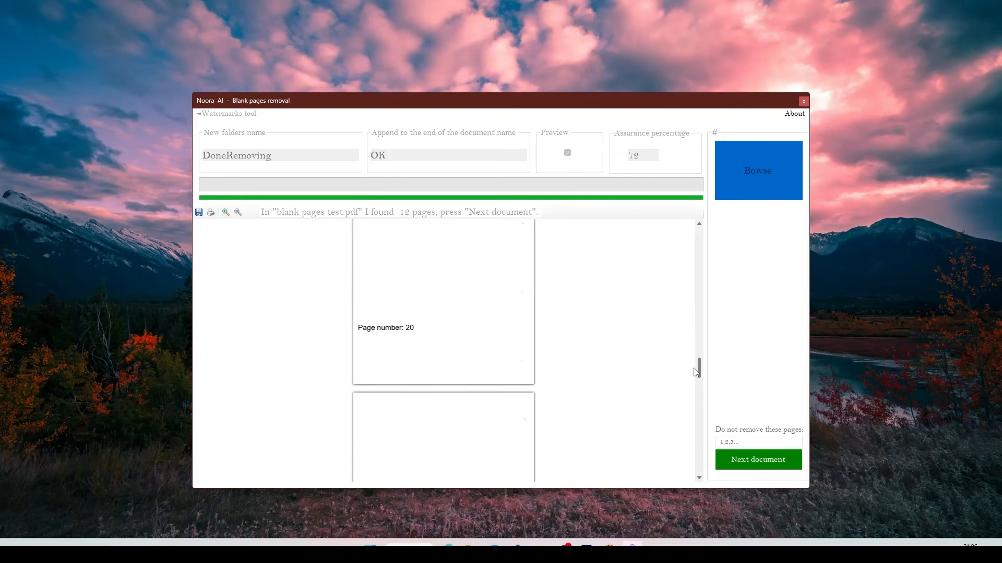
scroll("down", 3)
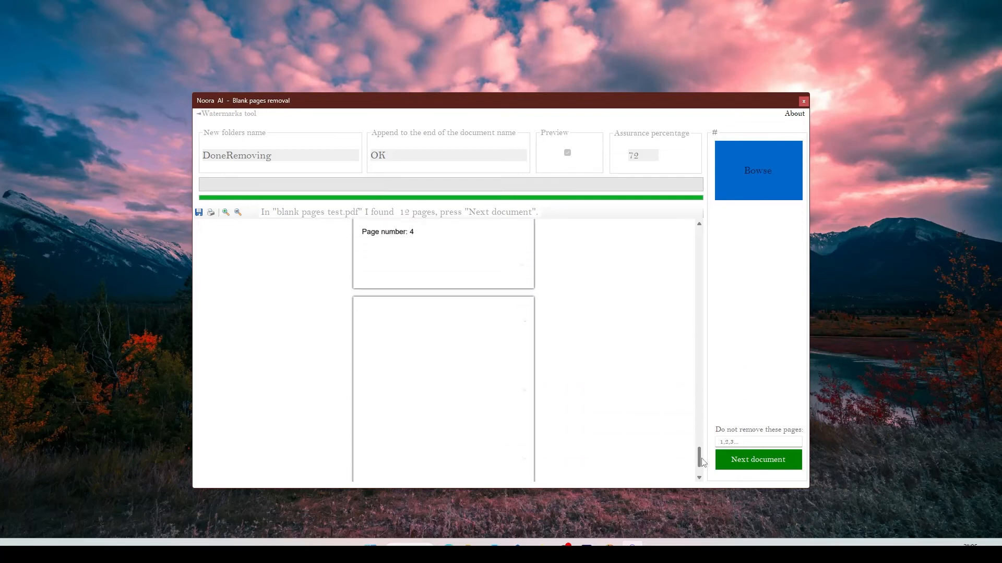
left_click(758, 459)
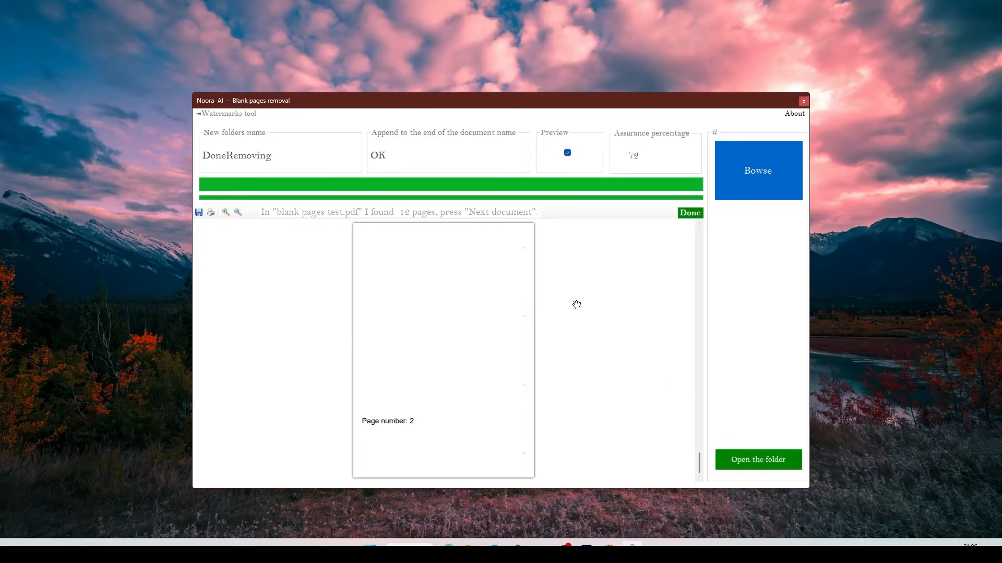
mouse_move(717, 417)
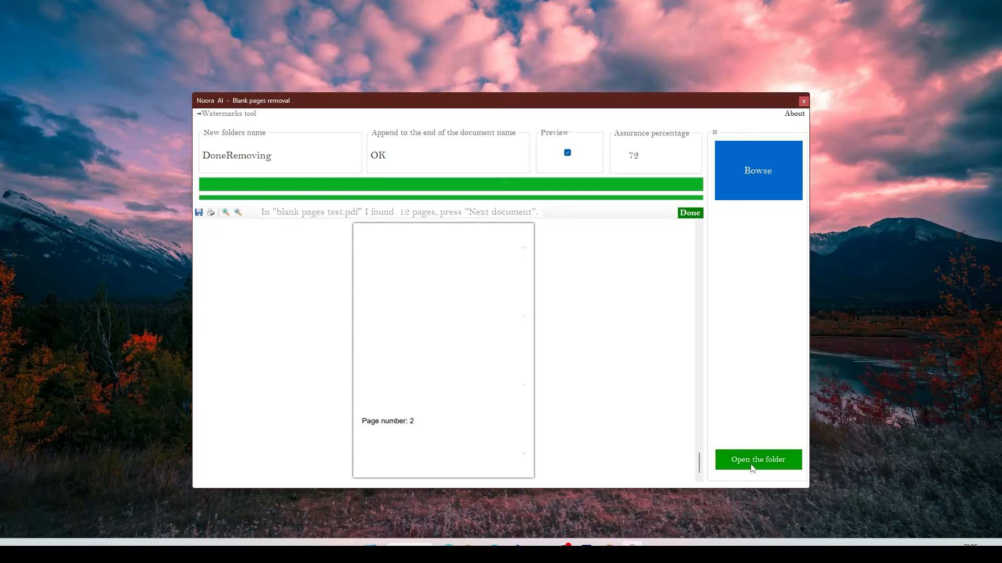
left_click(757, 459)
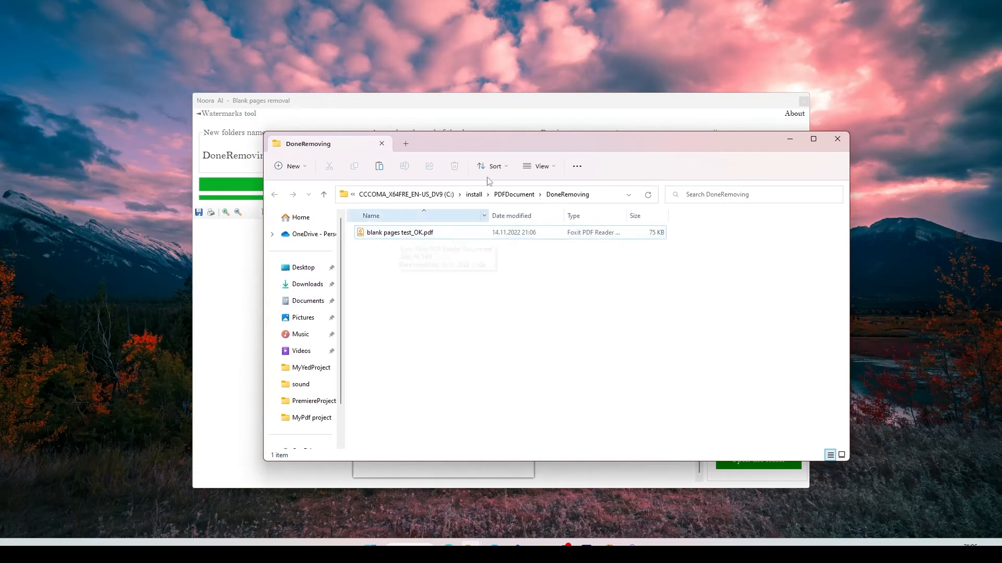
- Open blank pages test_OK.pdf in Foxit and show its page thumbnails to check the result
left_click(399, 232)
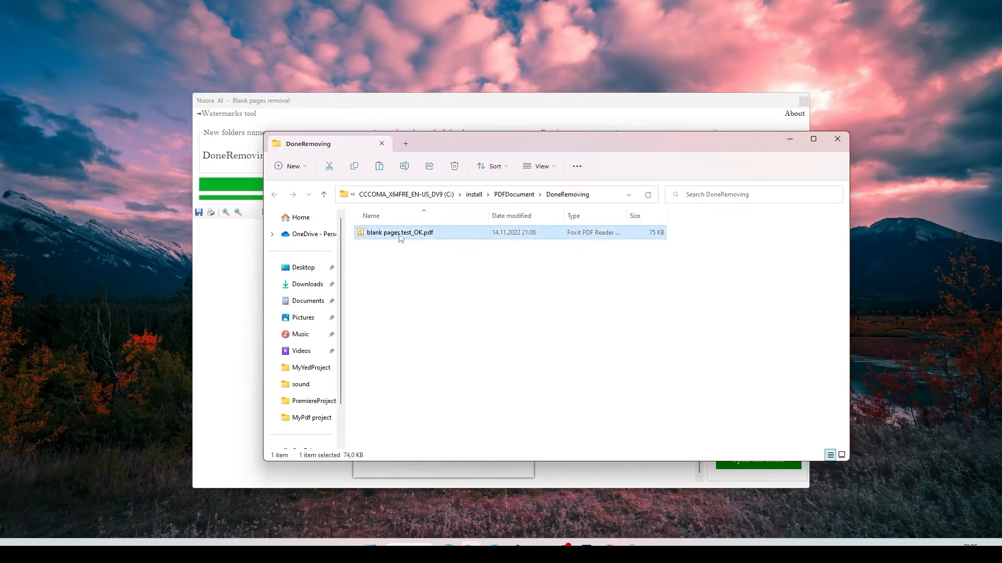
double_click(399, 231)
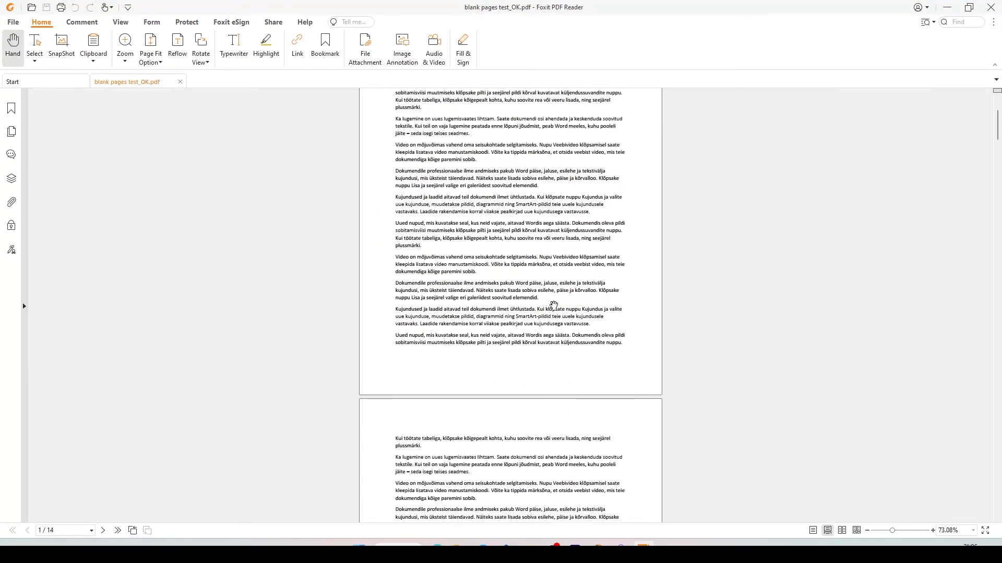
scroll("down", 3)
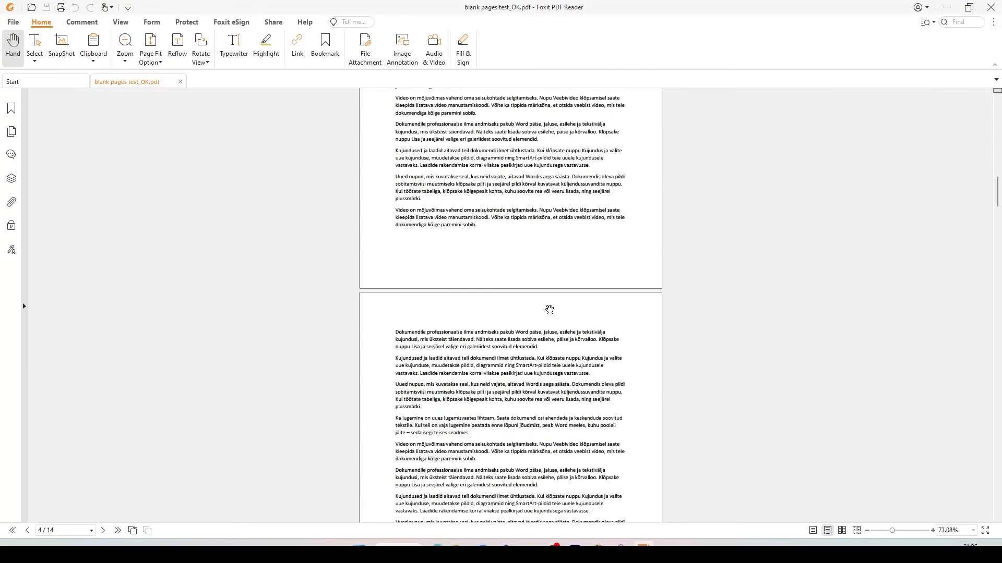
scroll("down", 3)
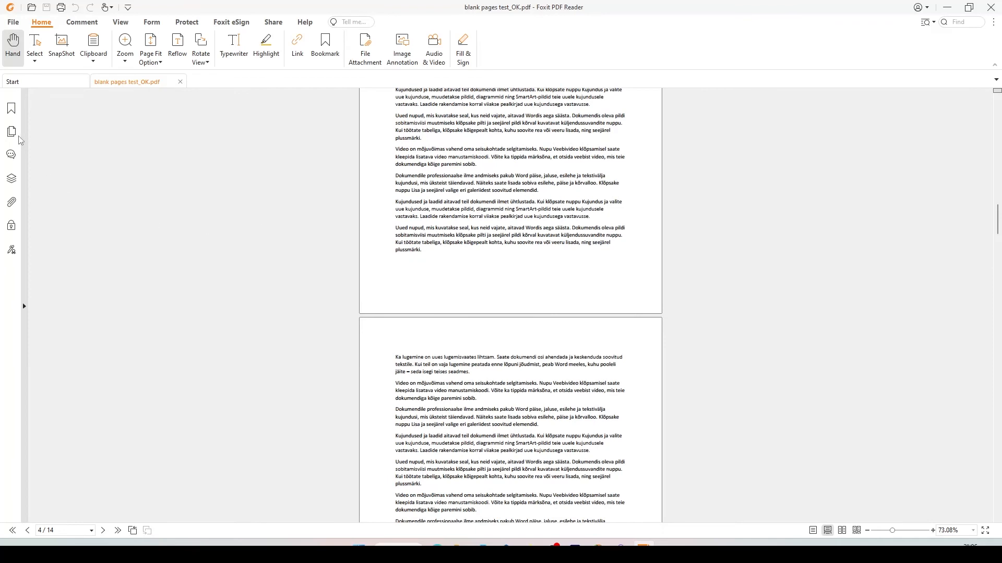
left_click(11, 132)
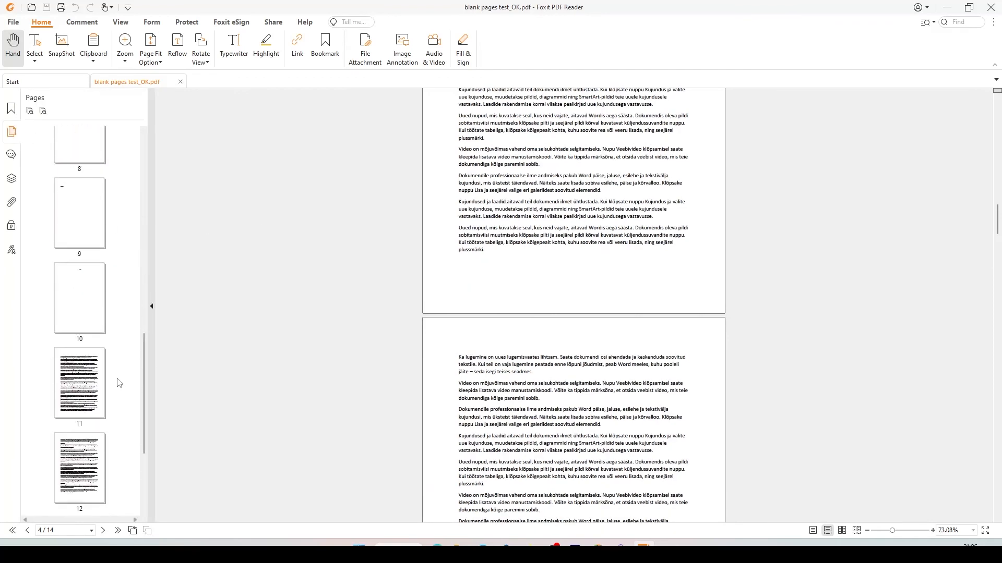
scroll("down", 3)
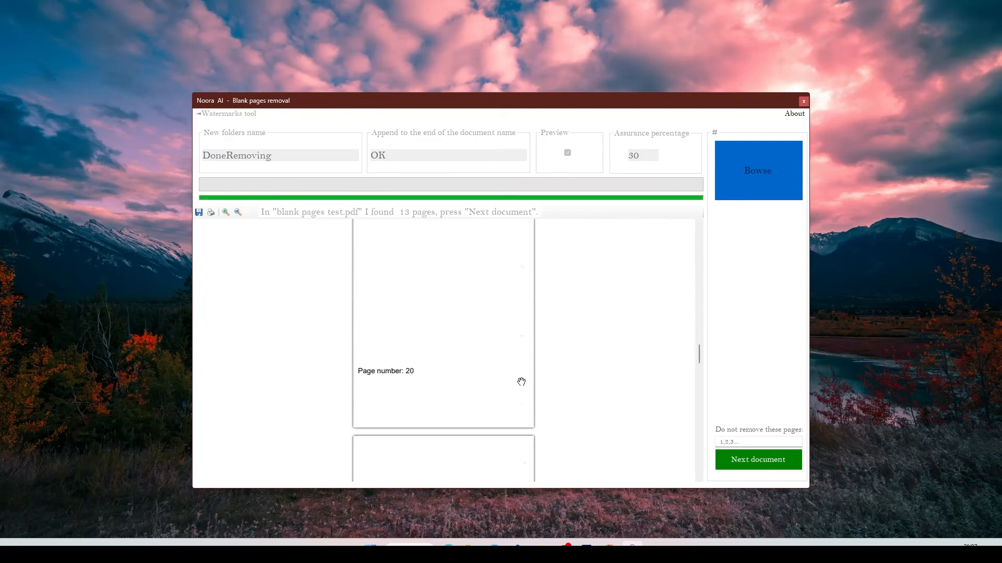
- At 30% assurance, keep page 12 in Do not remove these pages and process the document
scroll("down", 3)
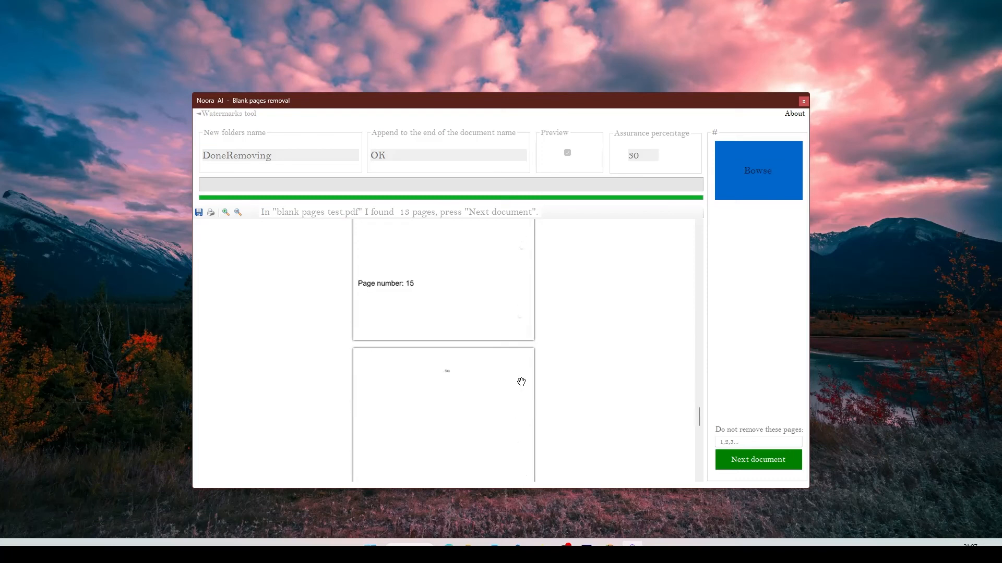
mouse_move(488, 391)
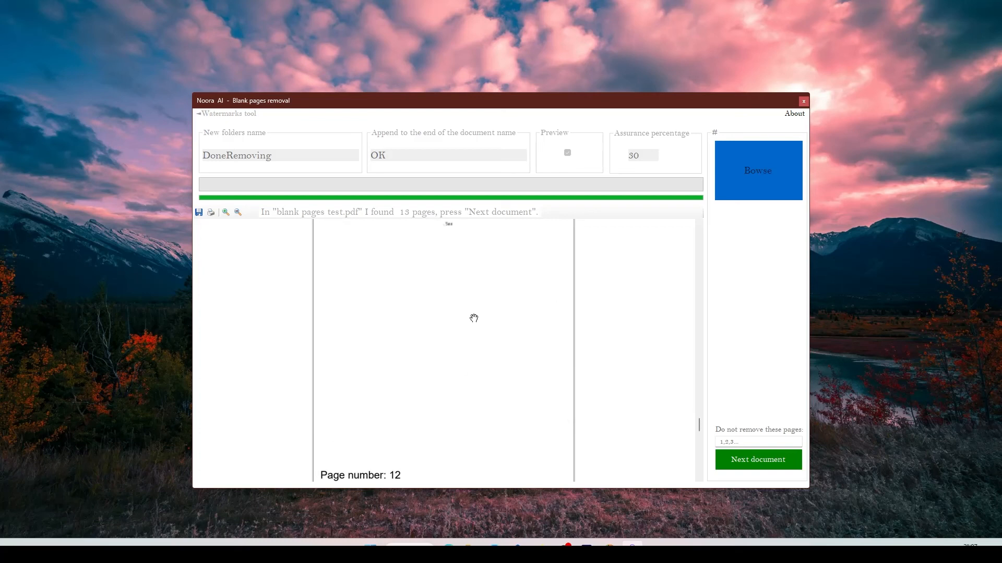
scroll("down", 3)
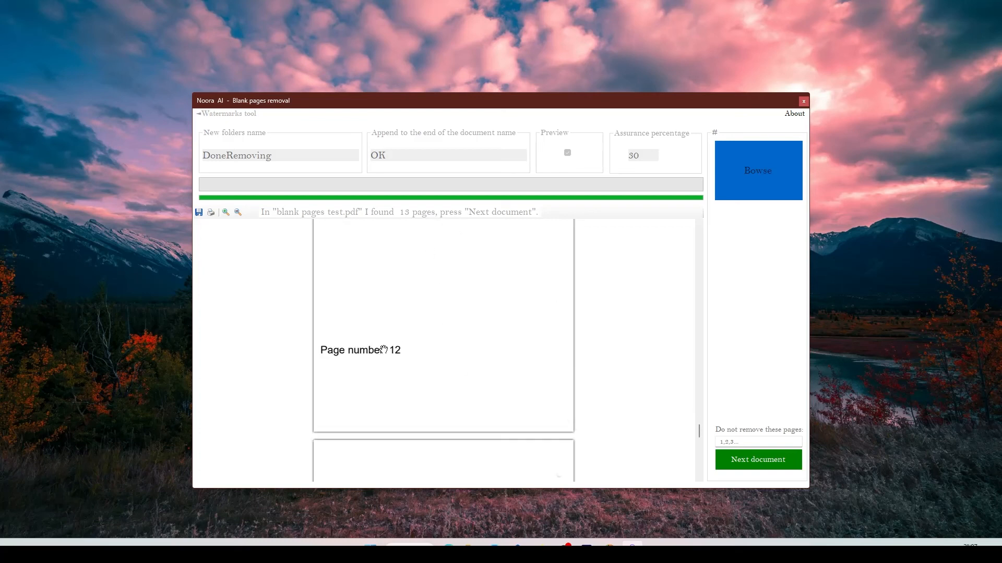
left_click(758, 441)
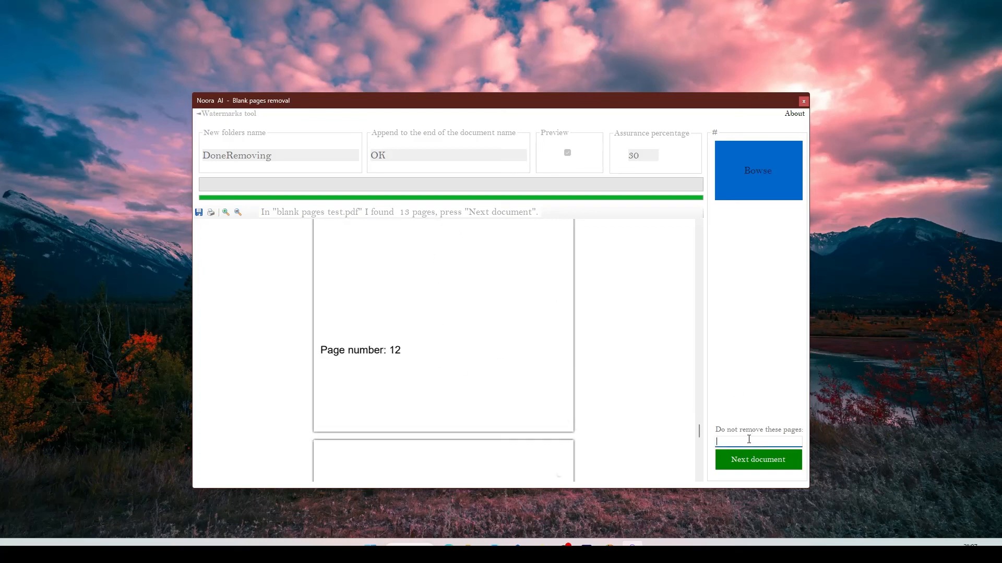
type("12")
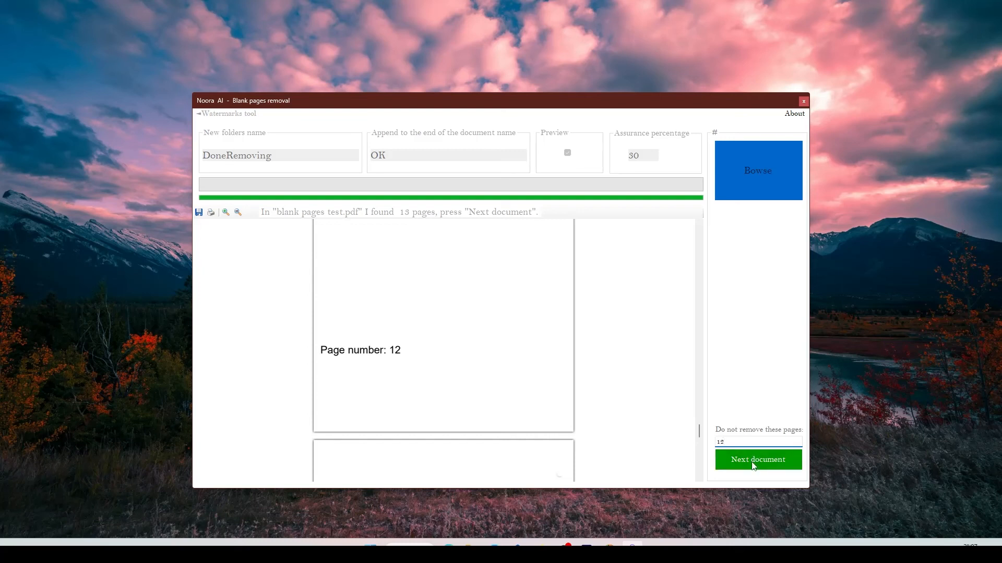
left_click(757, 460)
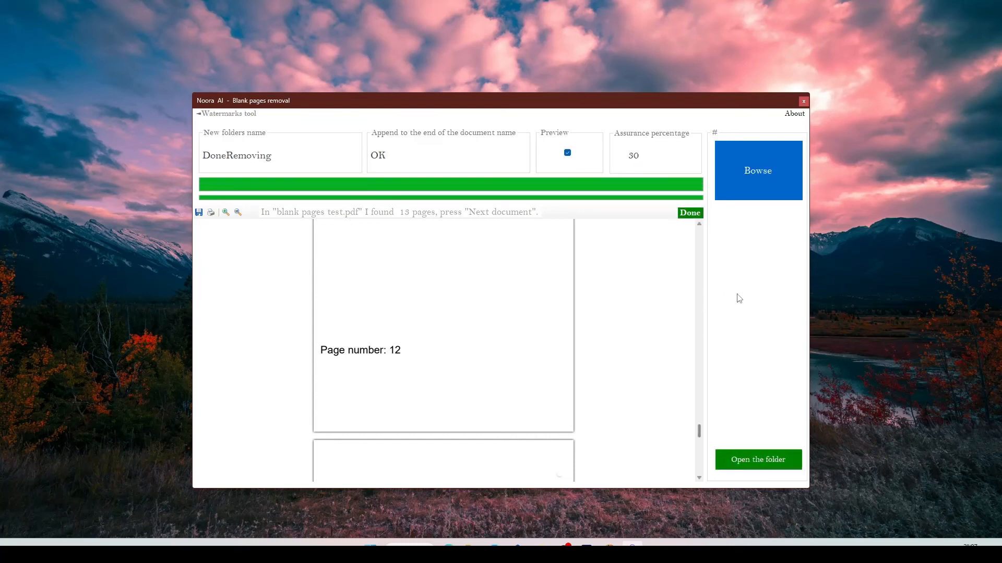